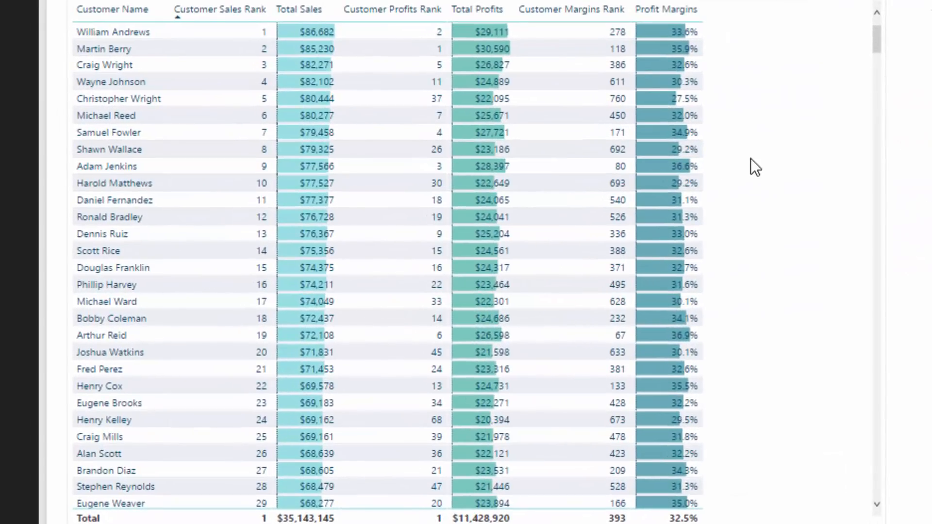
mouse_move(794, 140)
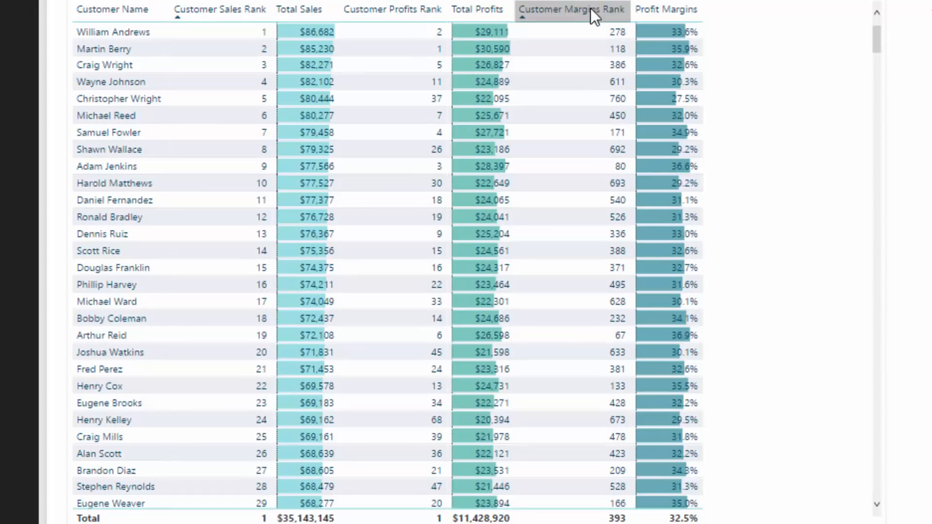
mouse_move(816, 120)
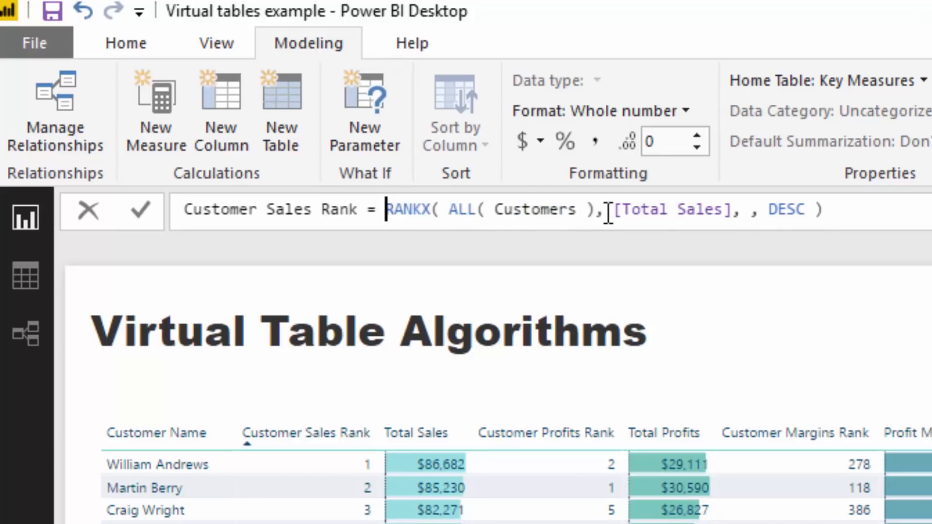
Highlight [Total Sales] inside the Customer Sales Rank RANKX formula to review it
double_click(670, 209)
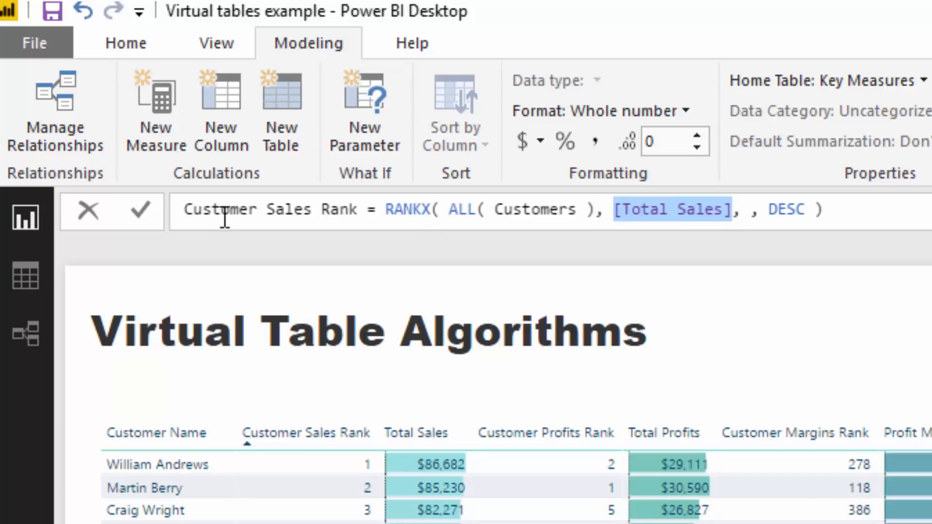
mouse_move(587, 215)
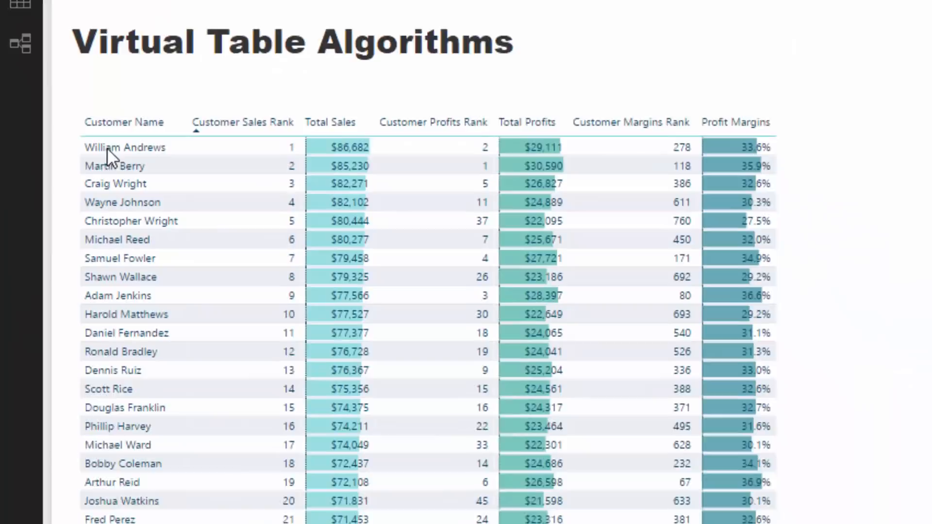
Scroll down the customer table to see lower Customer Margins Rank rows
scroll(down, 3)
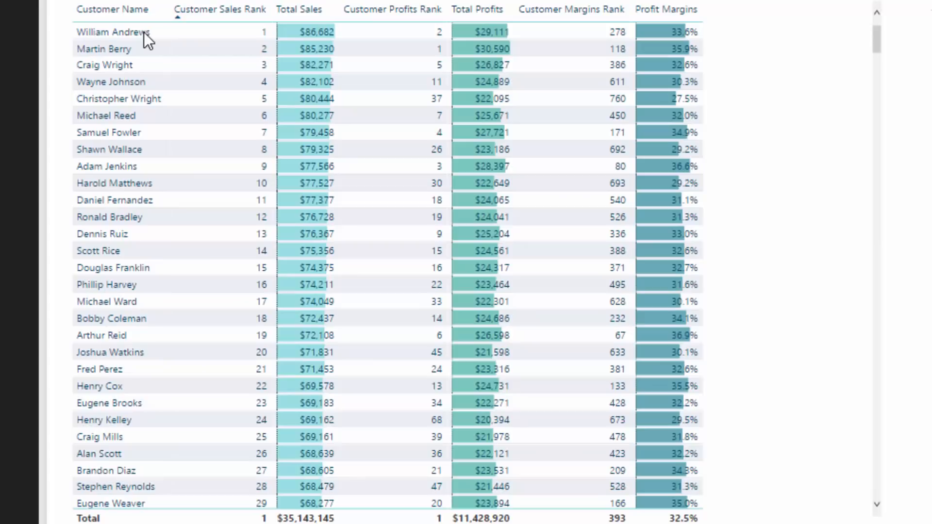
mouse_move(236, 41)
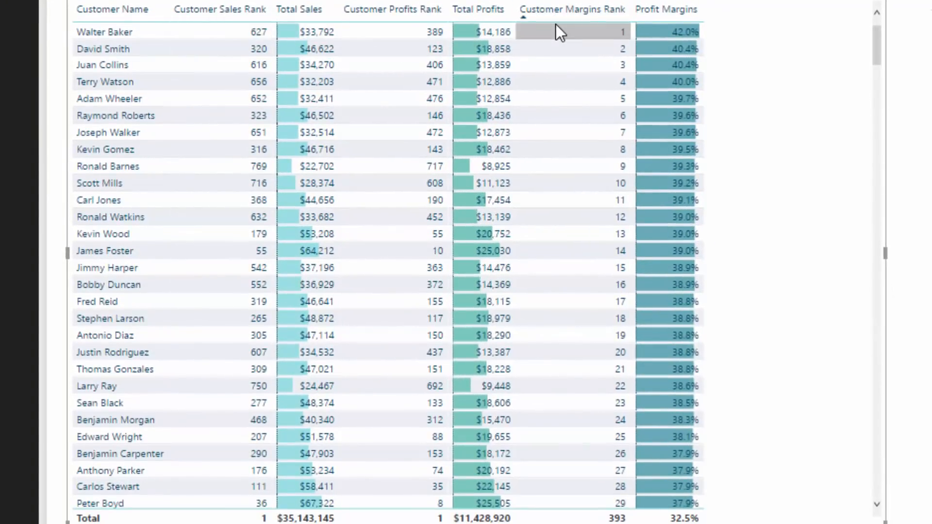
mouse_move(558, 31)
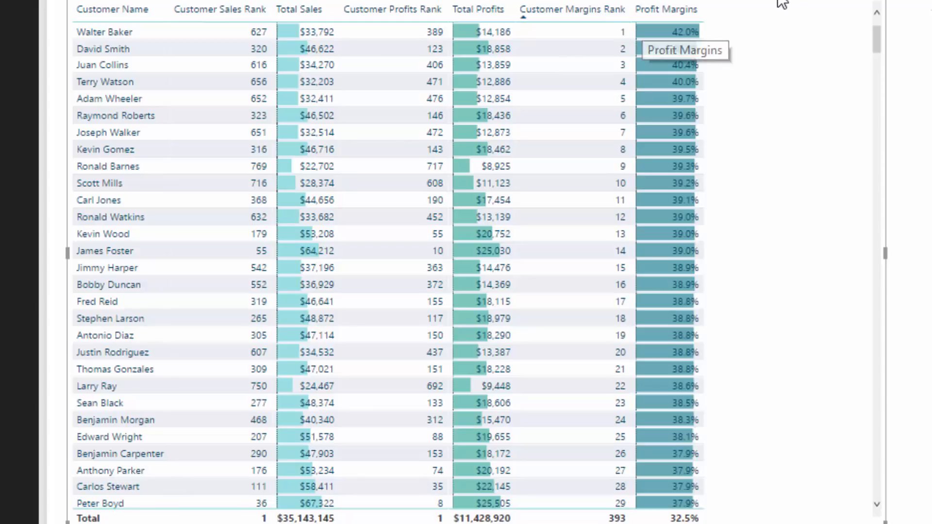
mouse_move(777, 6)
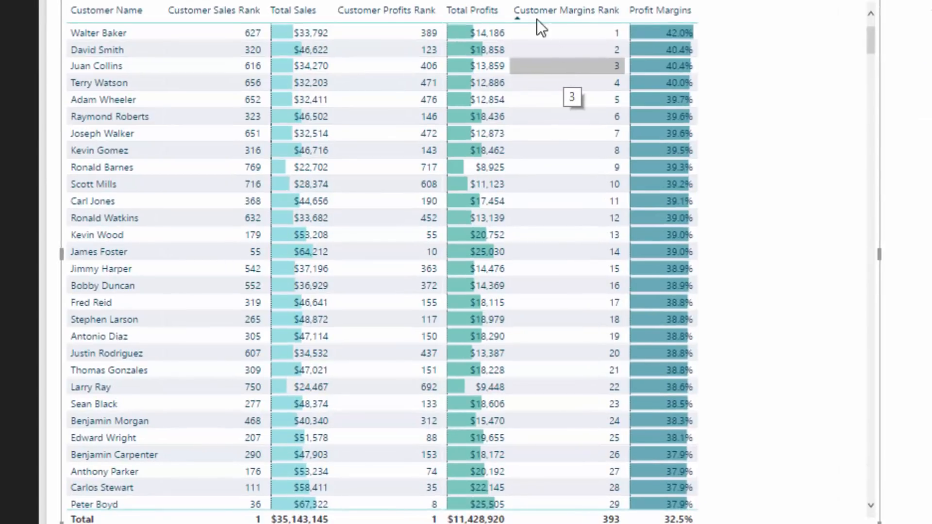
mouse_move(411, 30)
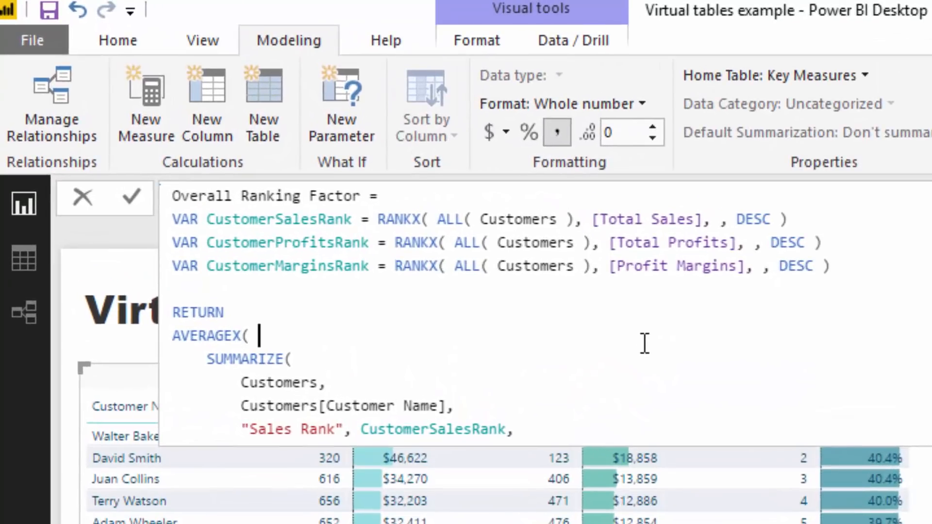
double_click(205, 336)
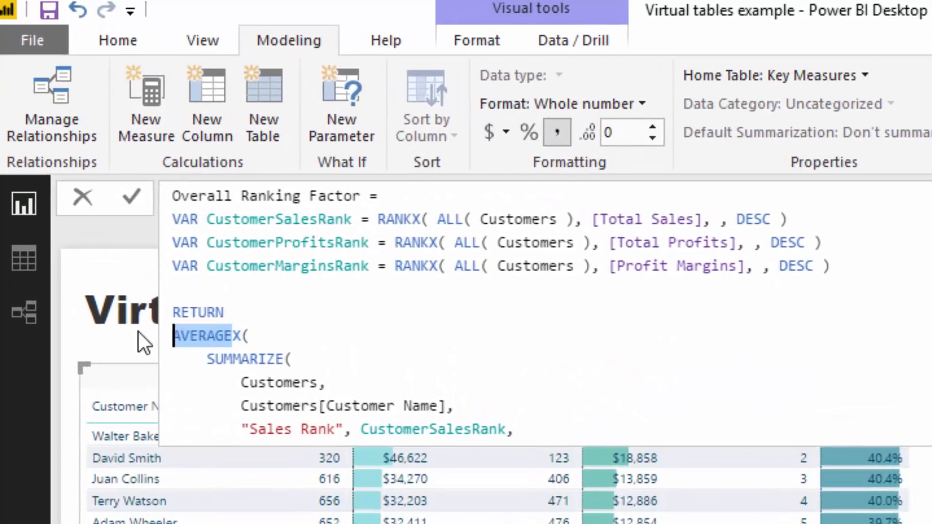
text(SUMXX()
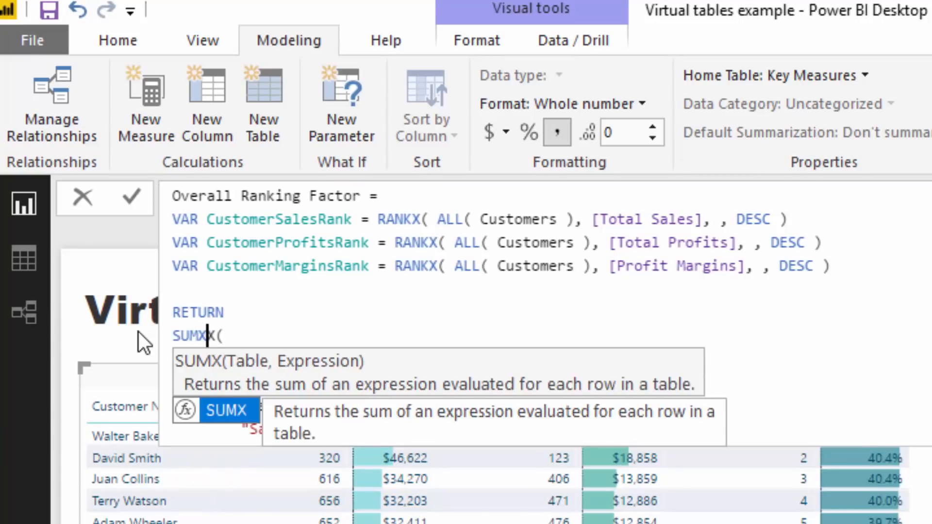
text(SUMMARIZE()
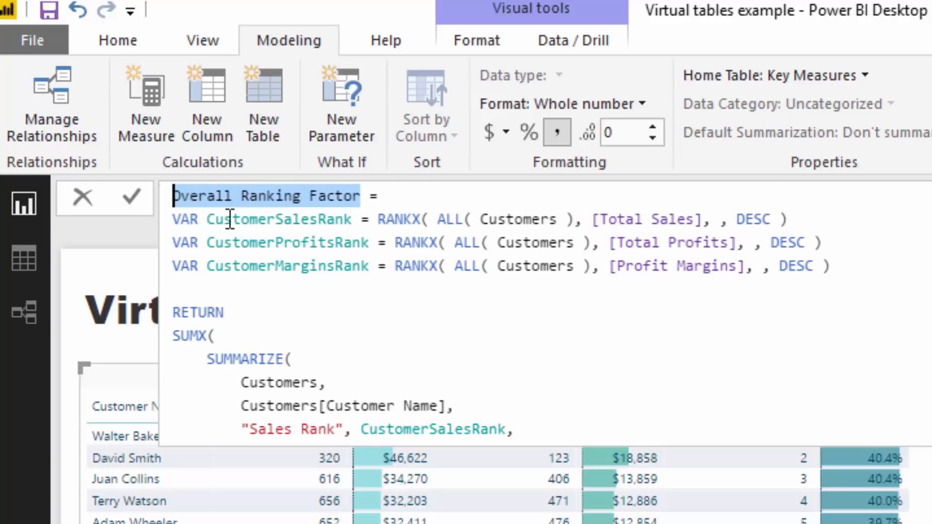
double_click(277, 220)
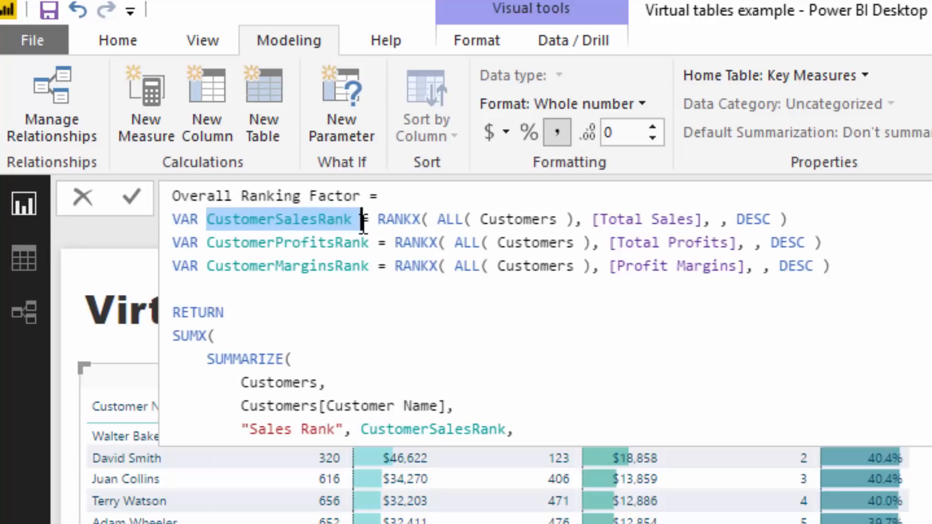
double_click(311, 265)
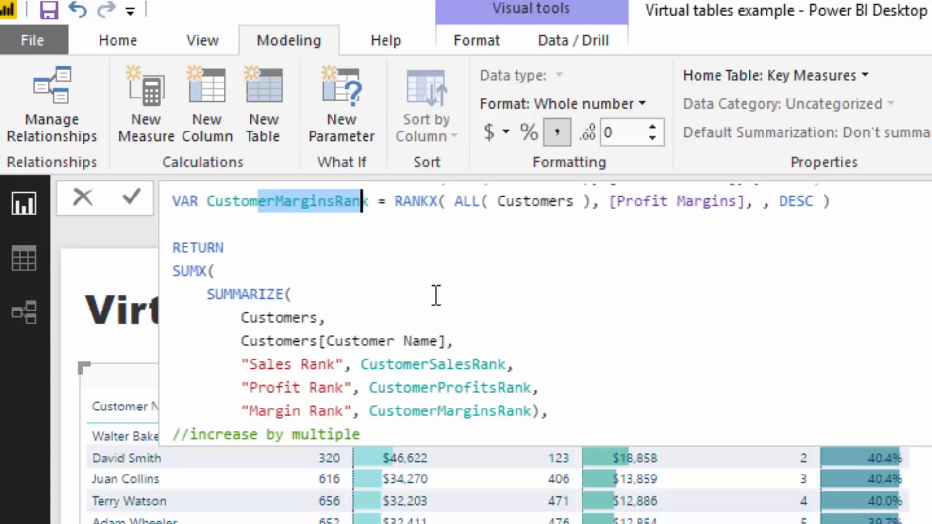
mouse_move(230, 280)
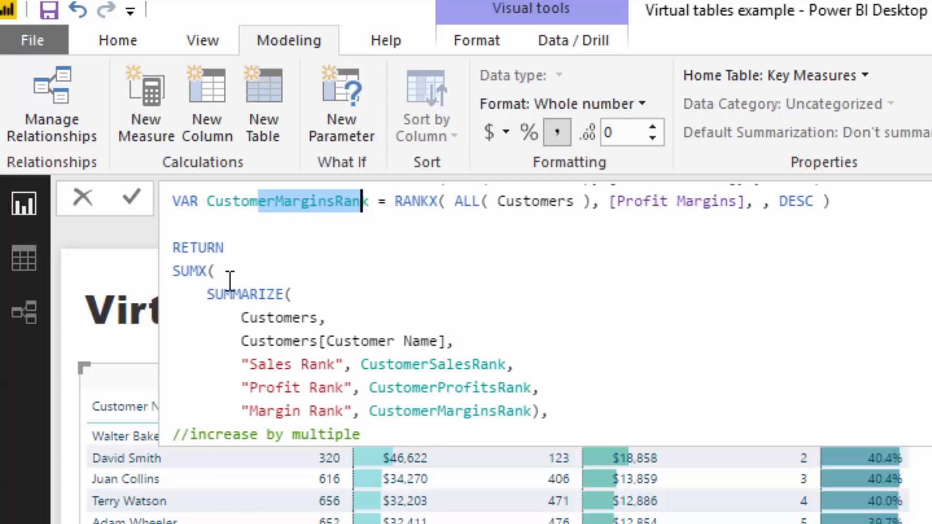
double_click(187, 271)
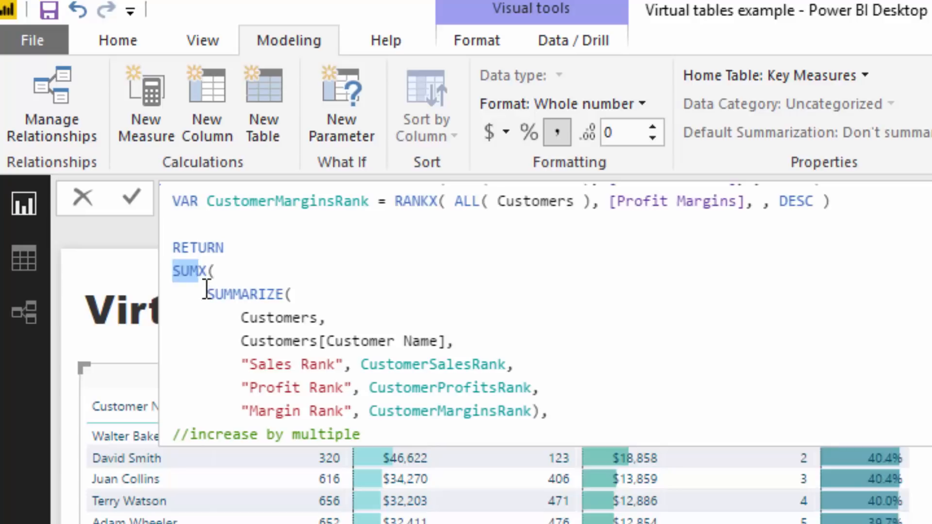
mouse_move(204, 295)
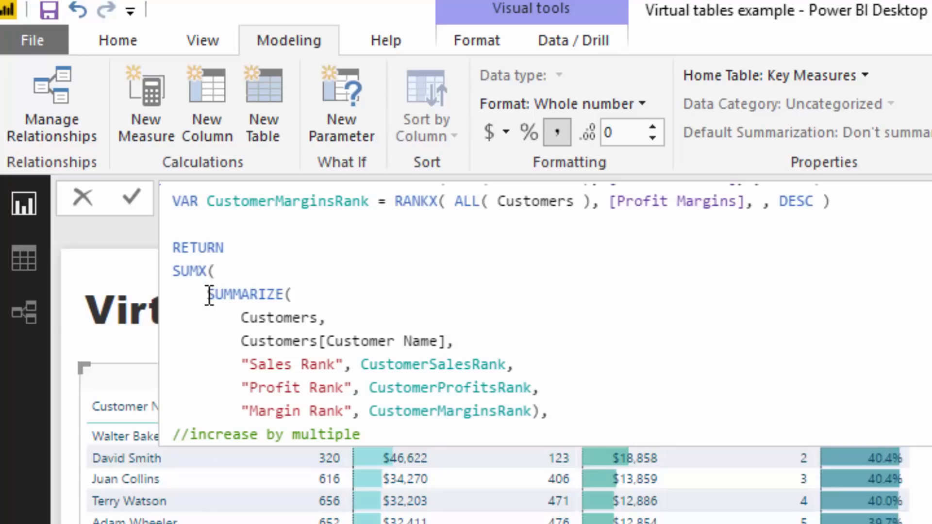
drag(205, 293, 543, 408)
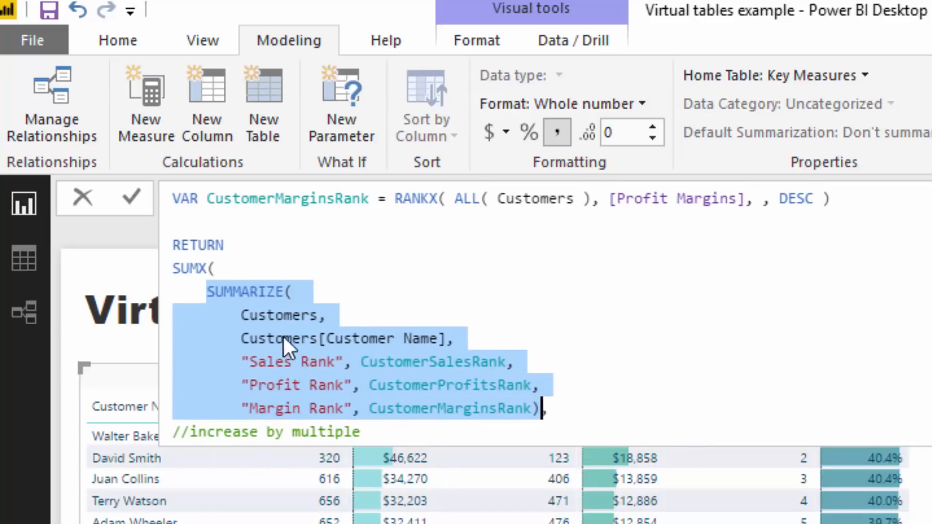
mouse_move(260, 407)
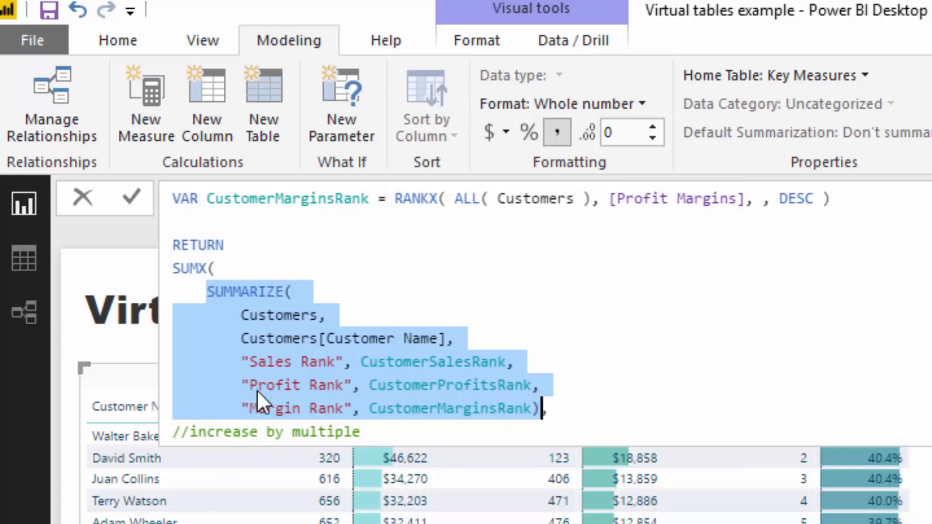
mouse_move(95, 493)
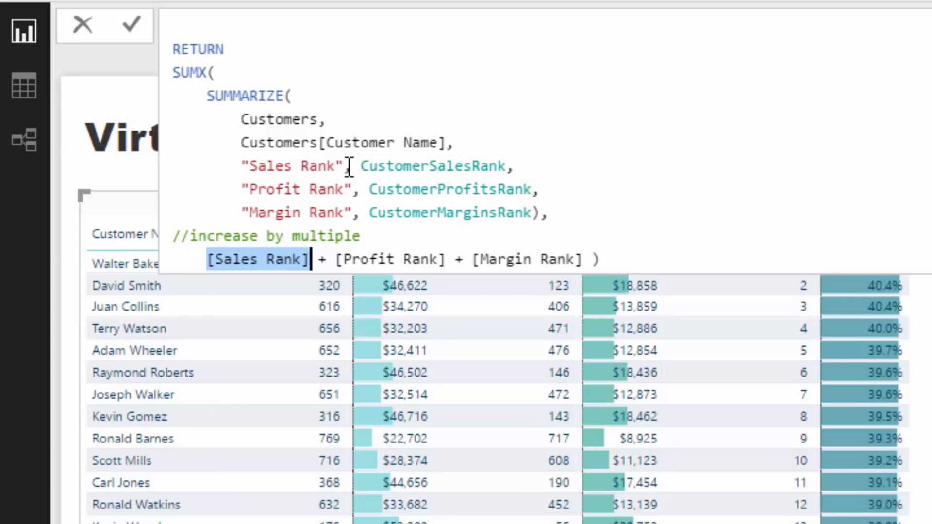
mouse_move(233, 236)
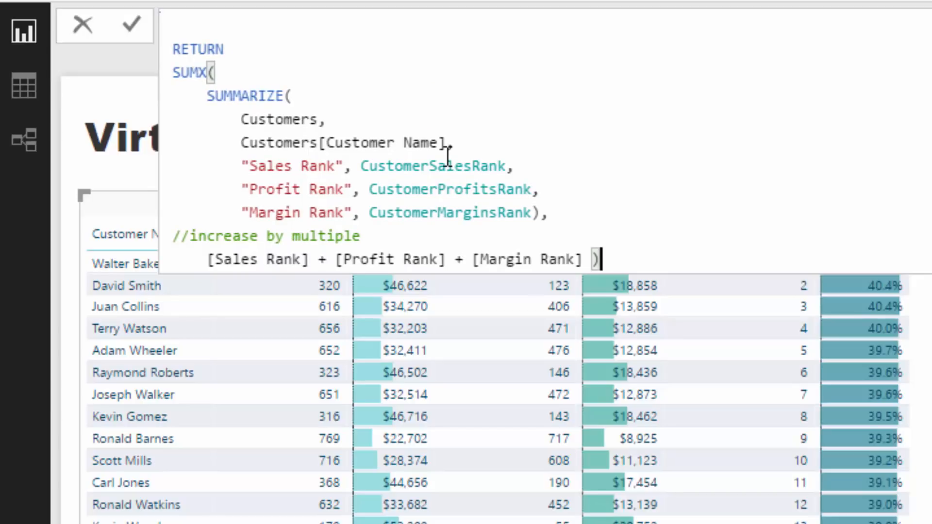
mouse_move(476, 166)
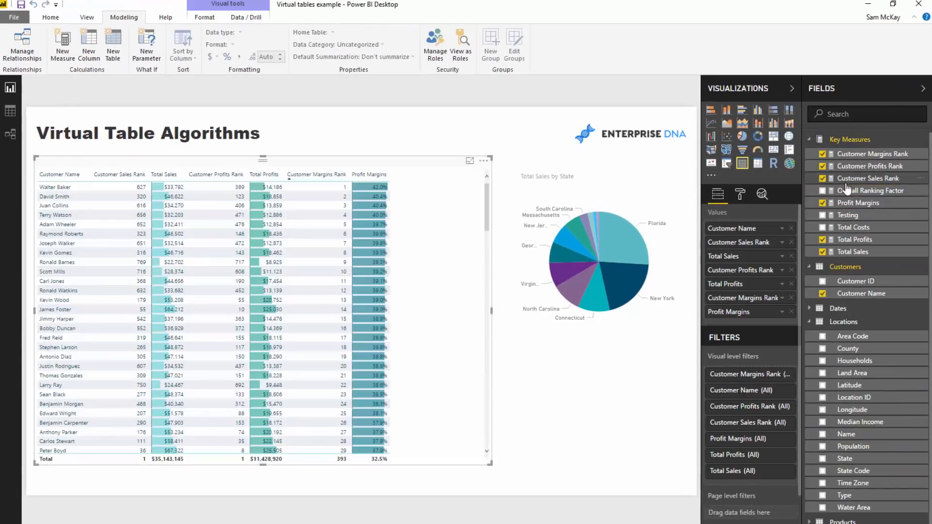
Show Overall Ranking Factor in the customer table and sort ascending by it
click(823, 191)
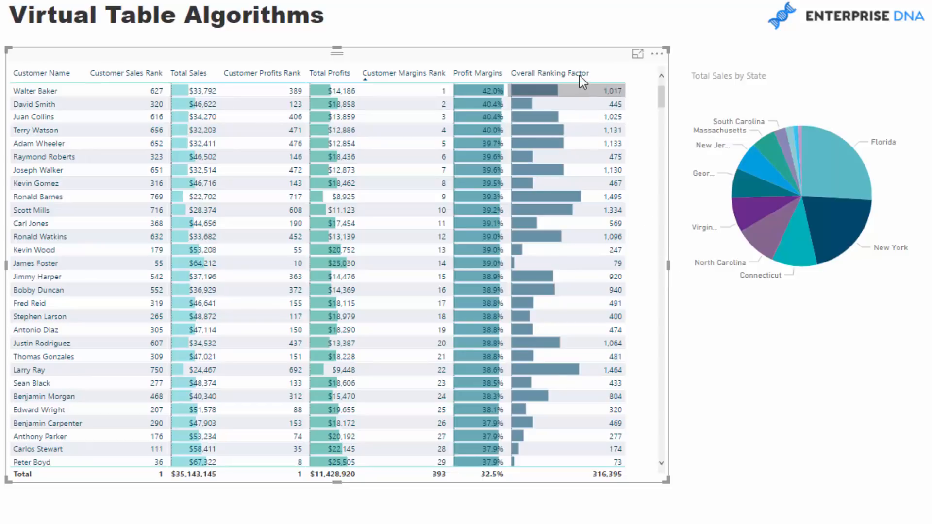
click(550, 73)
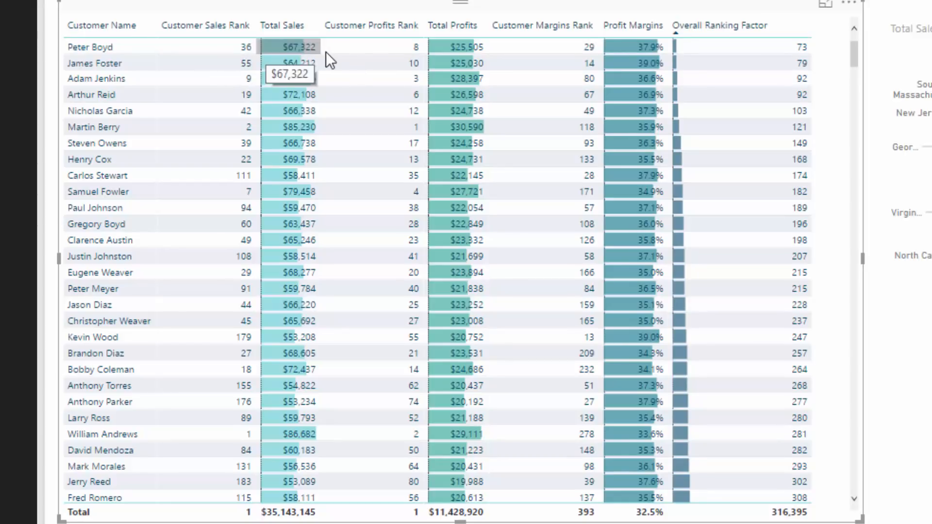
mouse_move(541, 47)
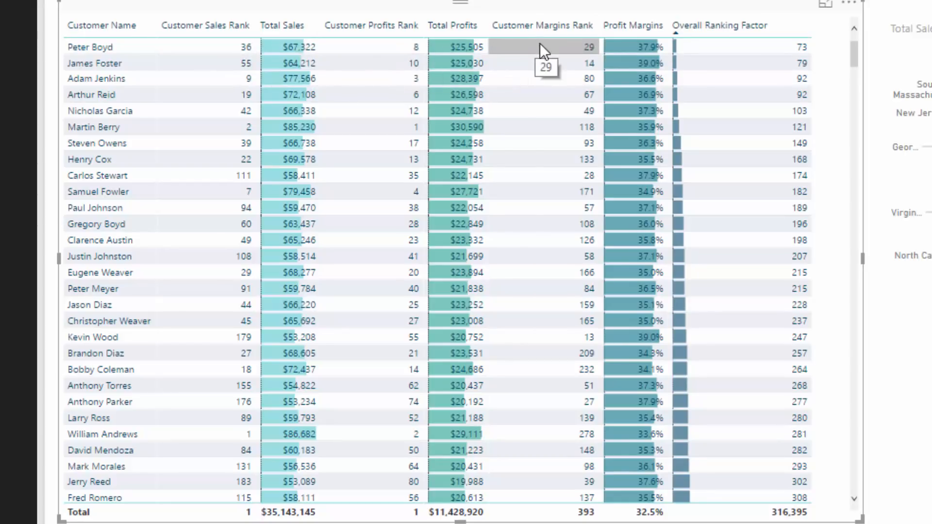
mouse_move(546, 58)
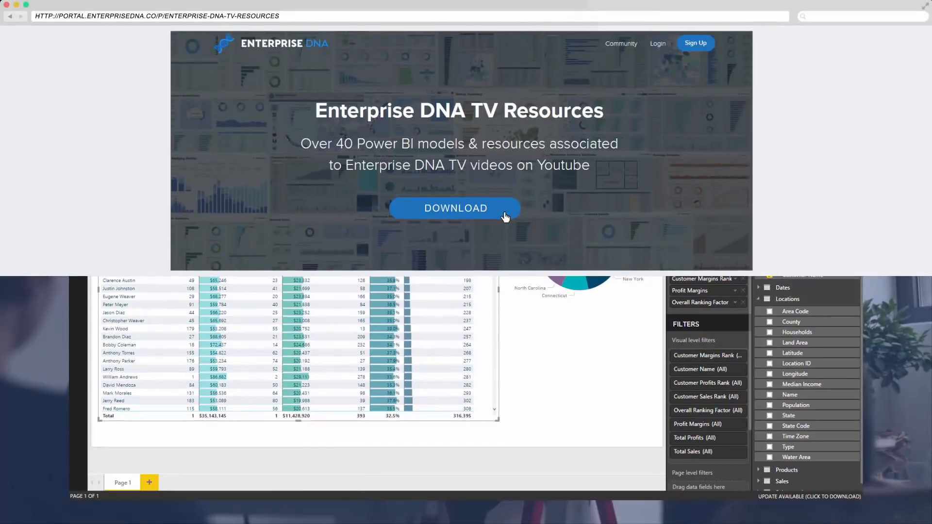
Download the Enterprise DNA TV Resources from the portal page
click(455, 208)
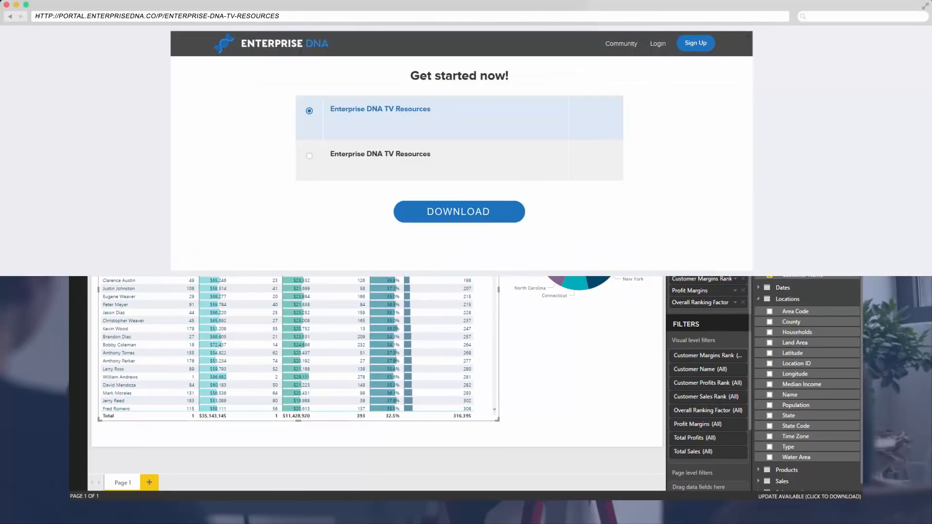